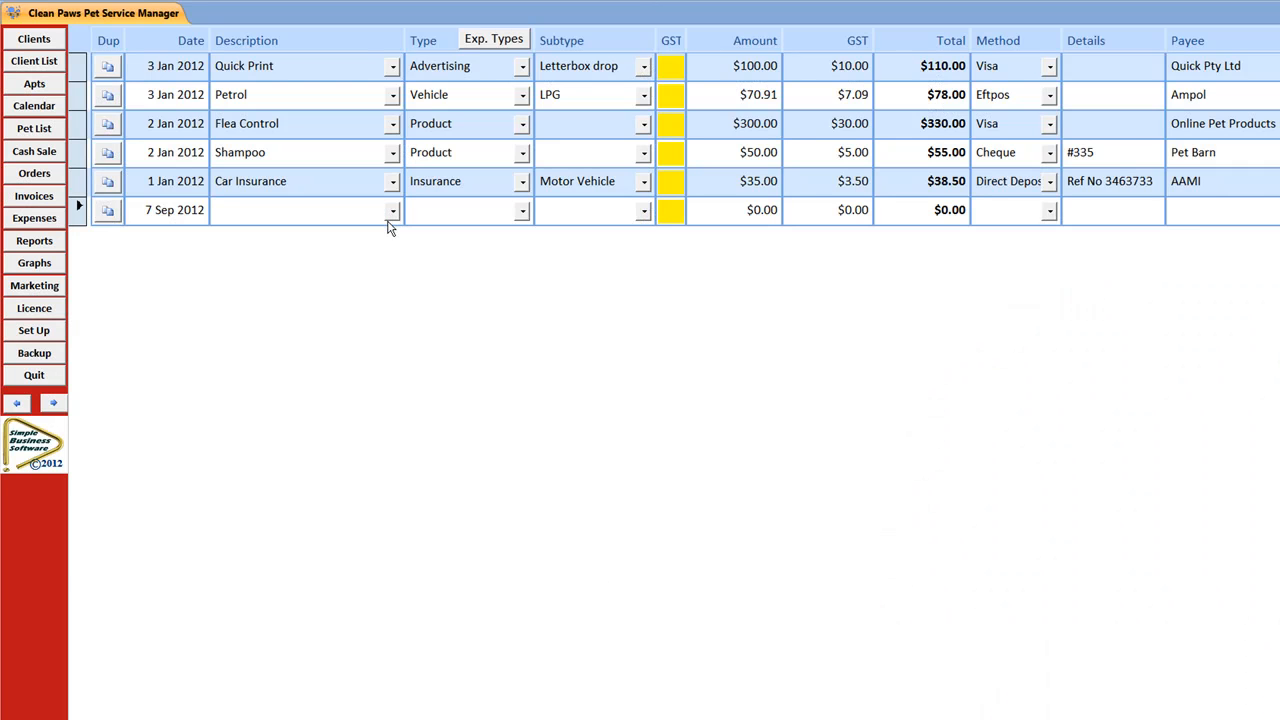
# Step: Enter a 7 Sep 2012 expense 'New Product' with type Advertising and subtype Promotional
pyautogui.click(392, 210)
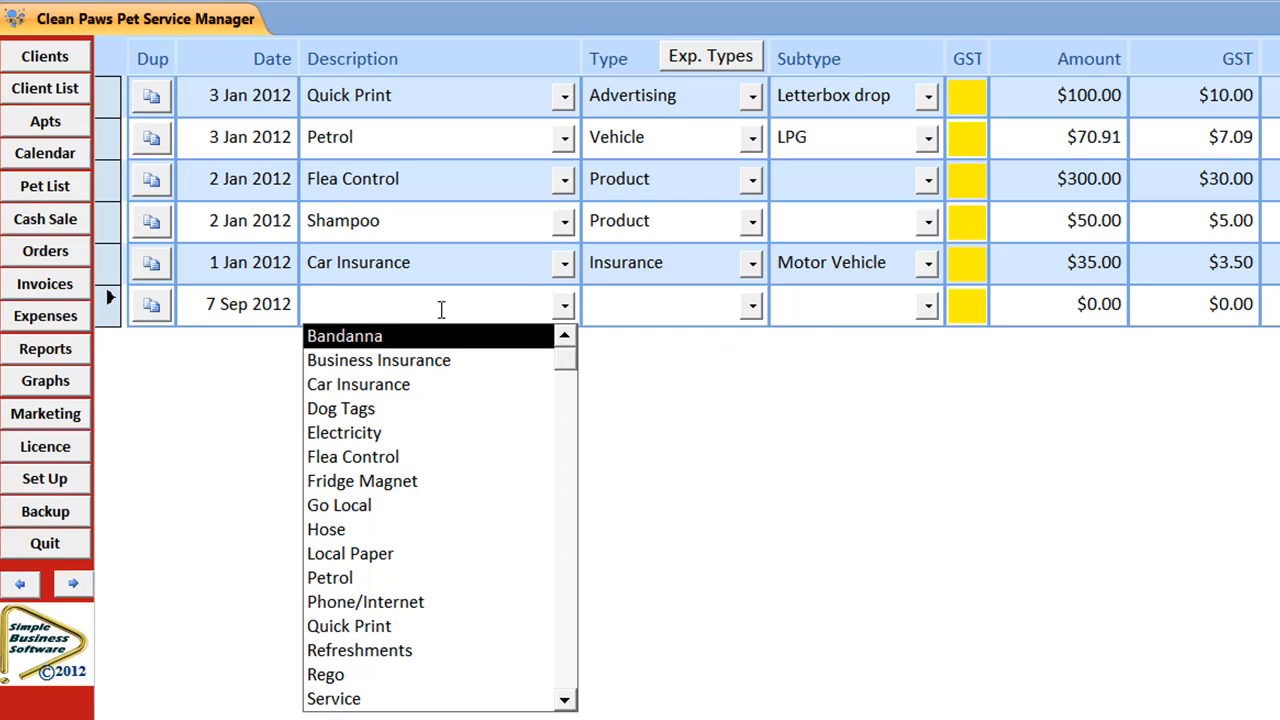
pyautogui.write('New P')
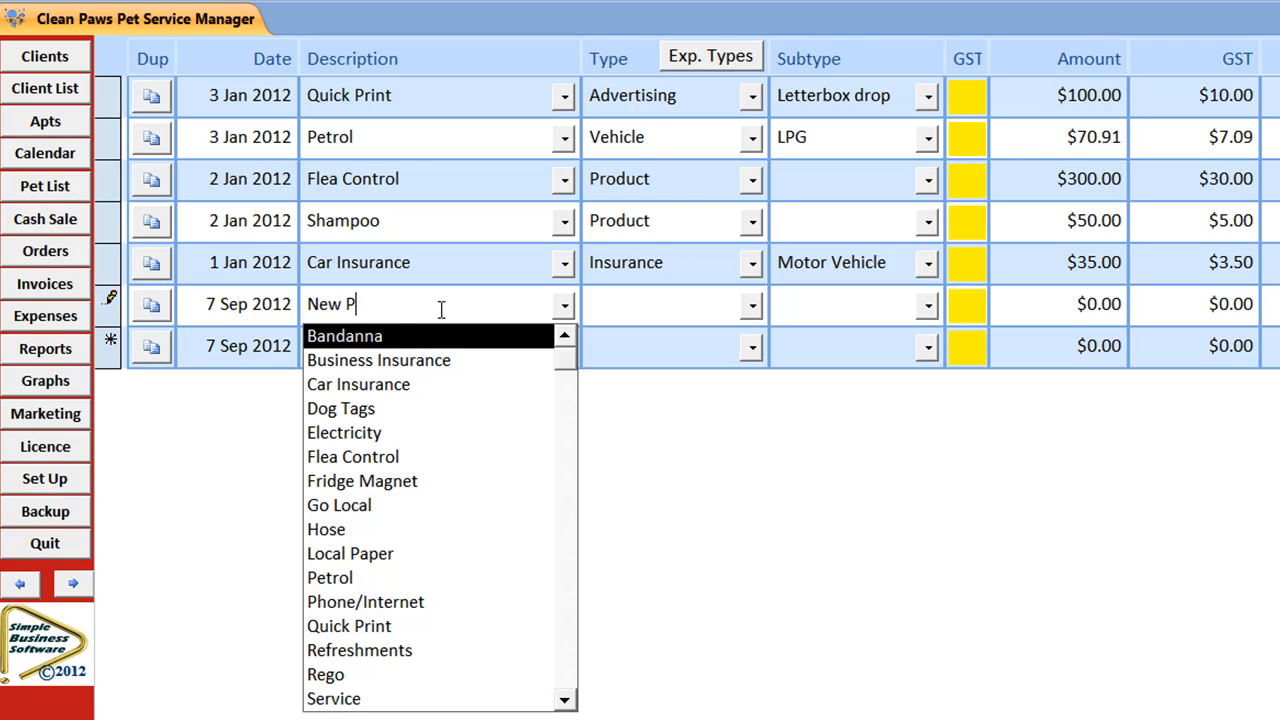
pyautogui.write('roduct')
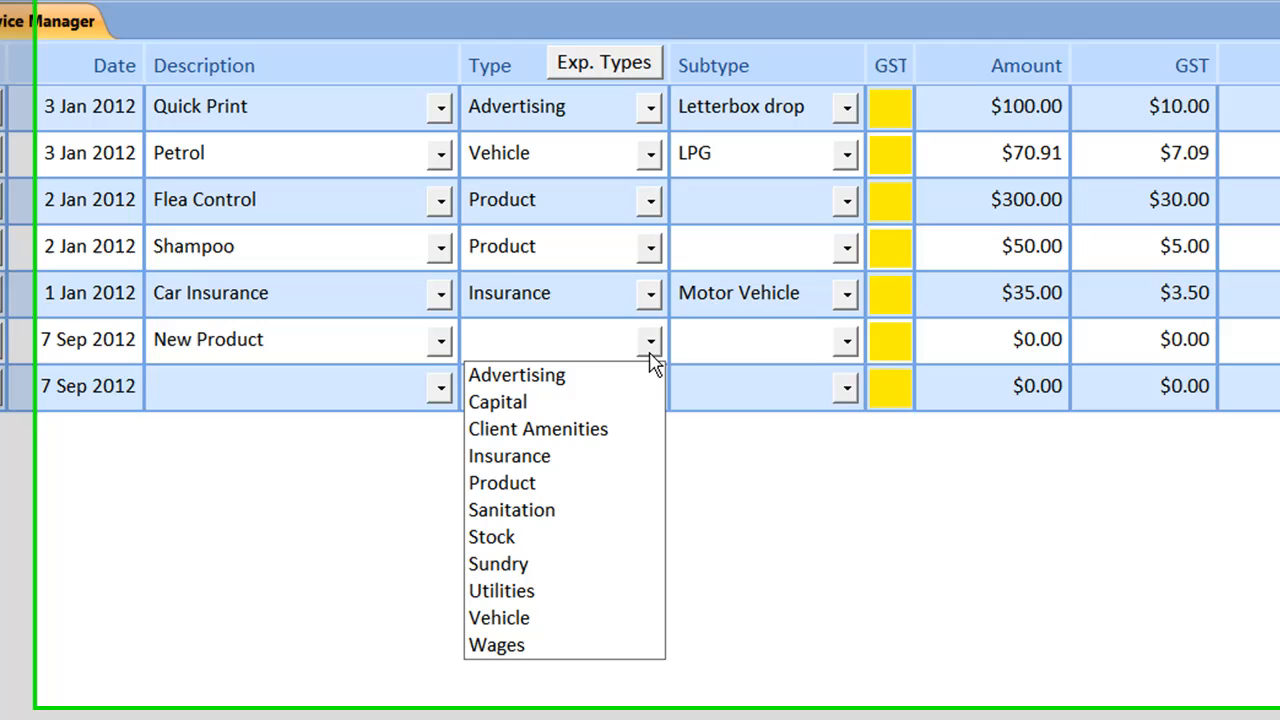
pyautogui.click(516, 374)
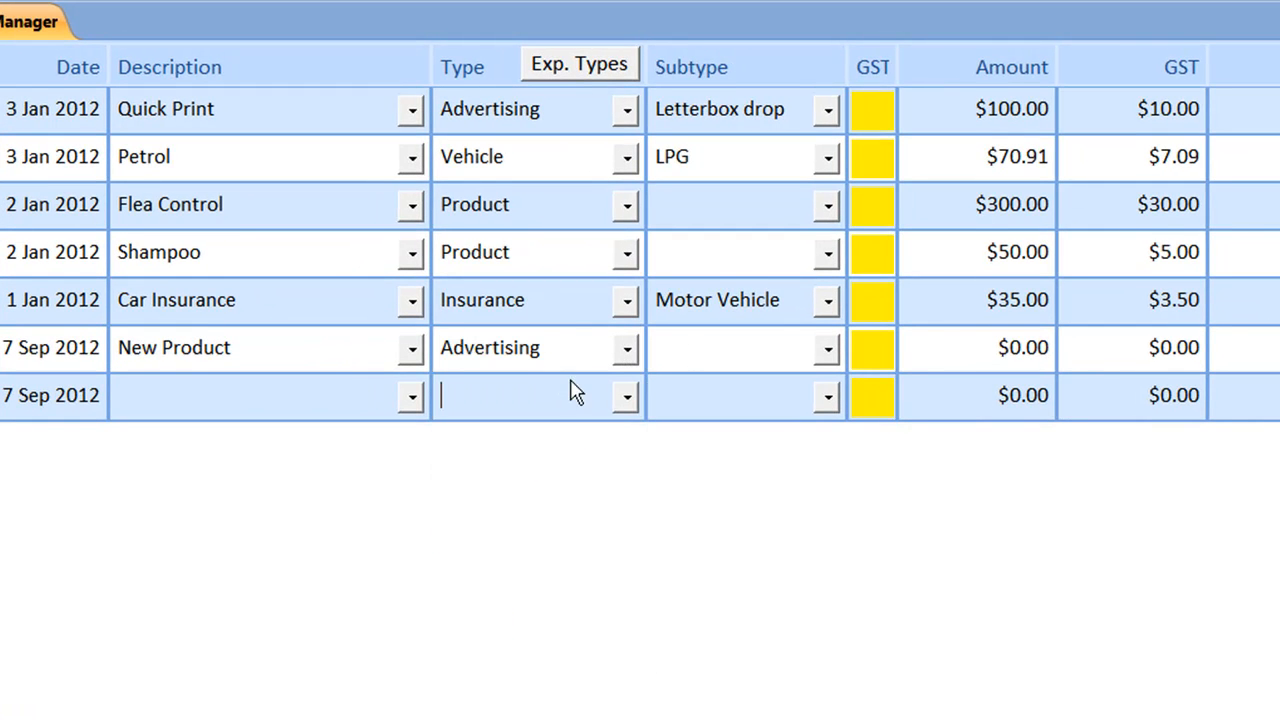
pyautogui.click(826, 348)
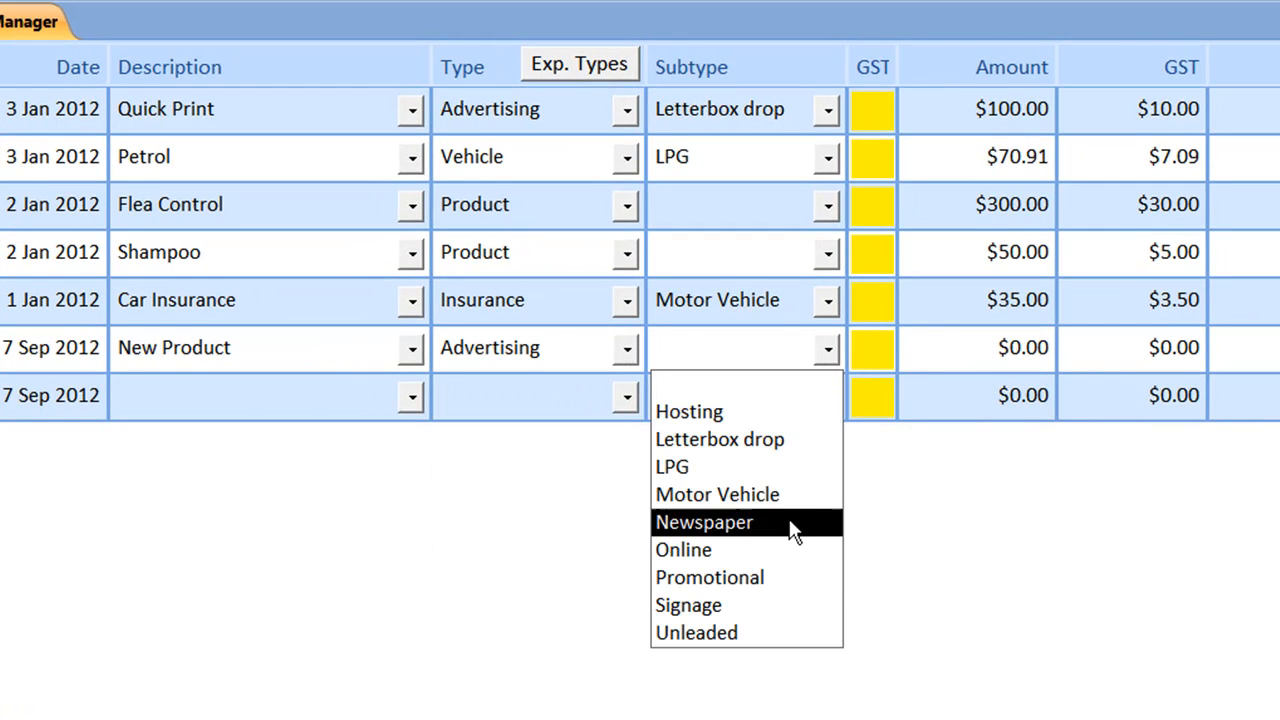
pyautogui.click(709, 577)
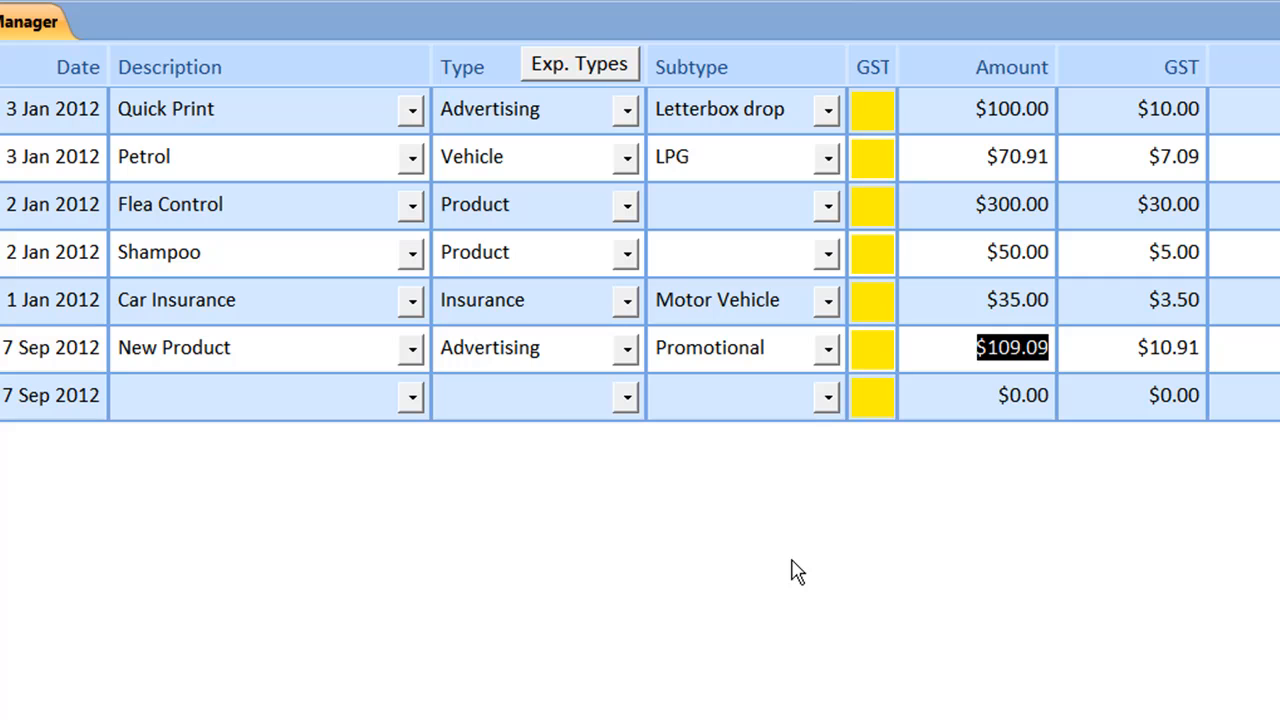
# Step: Enter a new amount for the New Product expense
pyautogui.write('1')
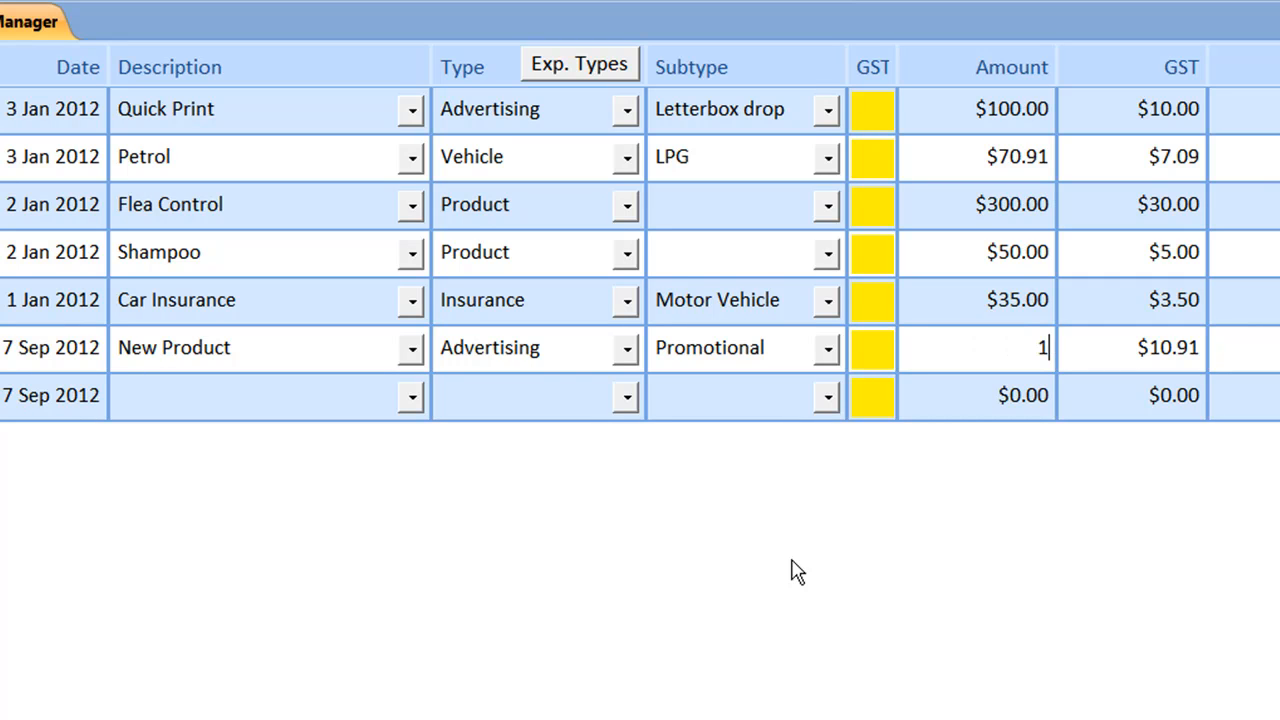
pyautogui.write('12')
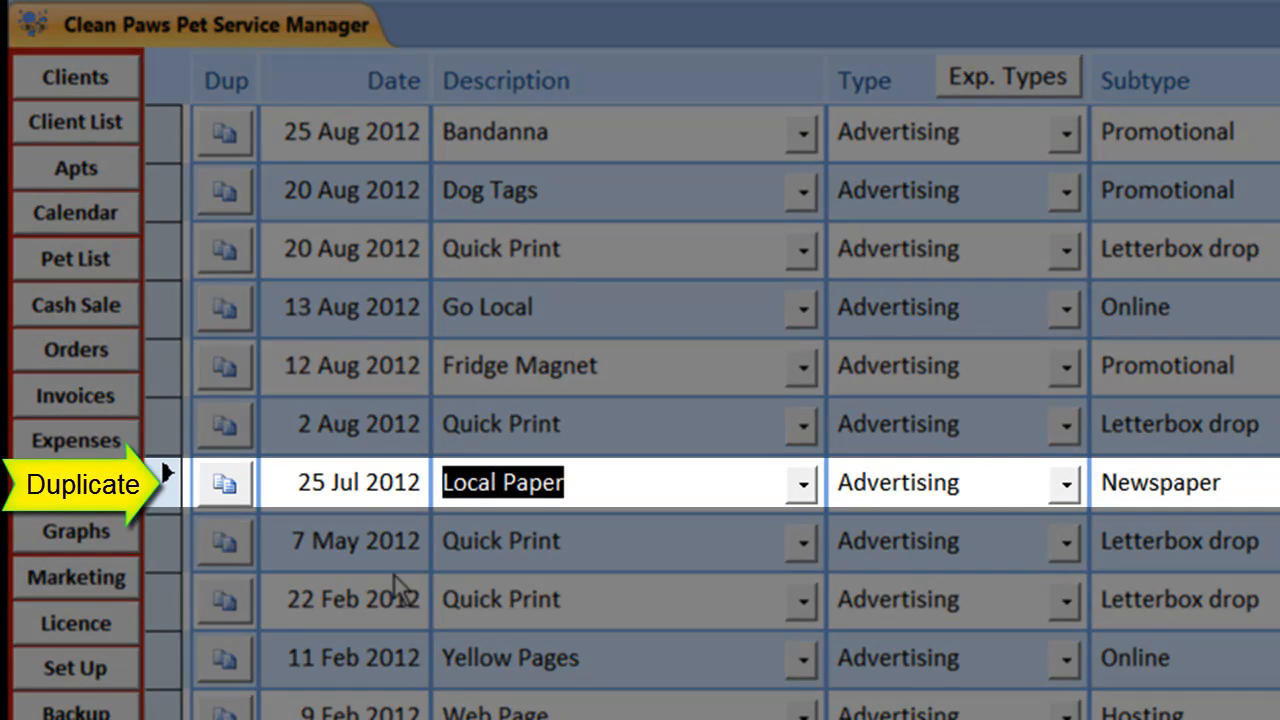
# Step: Duplicate the 25 Jul 2012 Local Paper expense and edit the copy's date
pyautogui.click(224, 482)
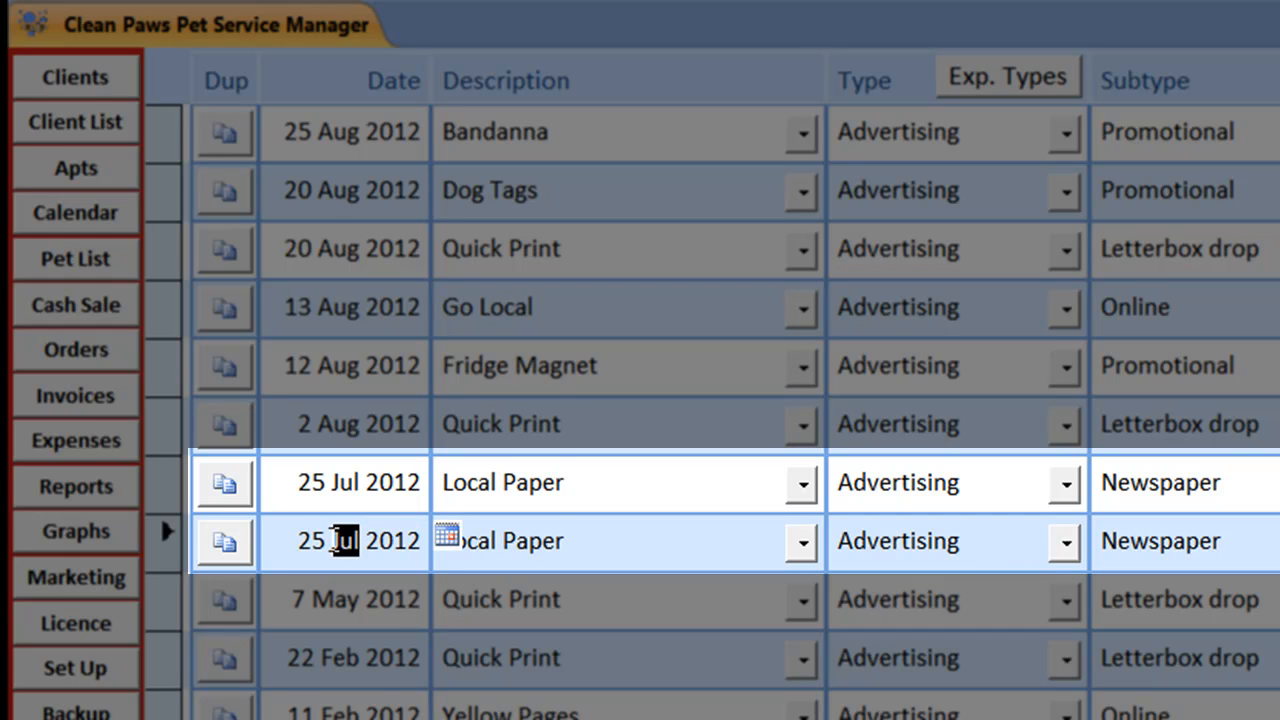
pyautogui.click(502, 541)
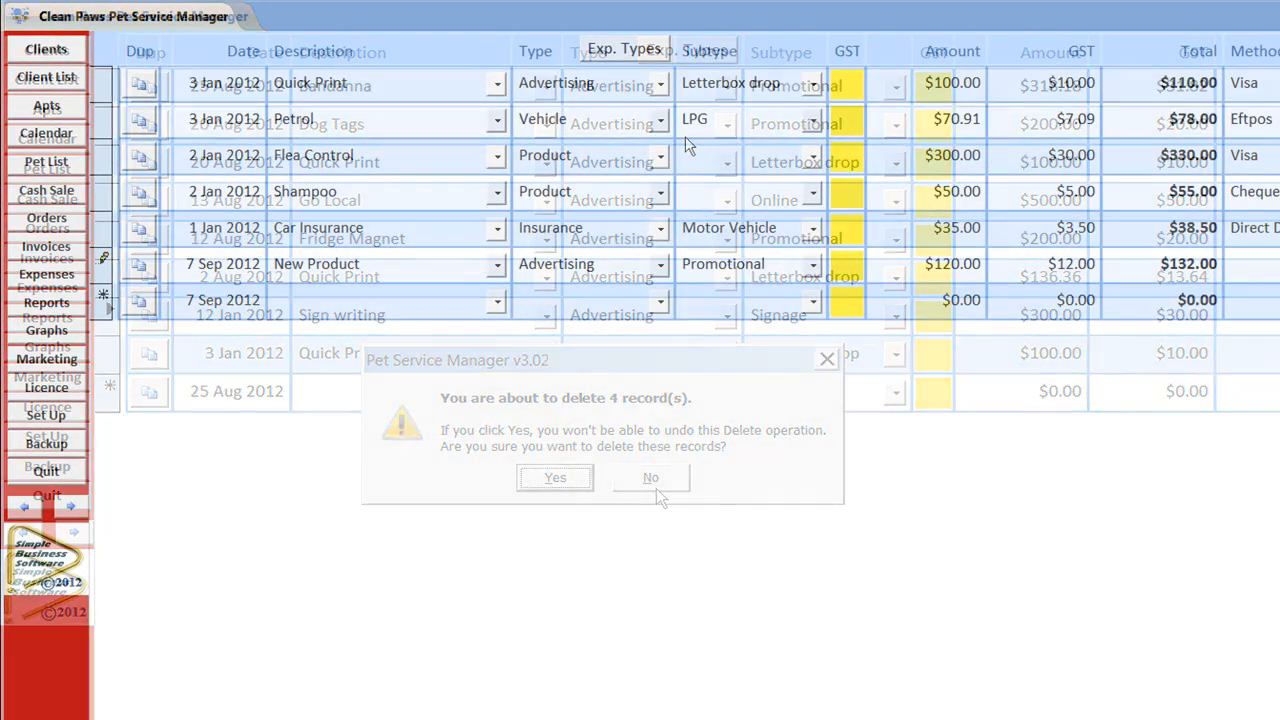
# Step: Cancel deleting the four records, then review and close the Expense Types list
pyautogui.click(555, 477)
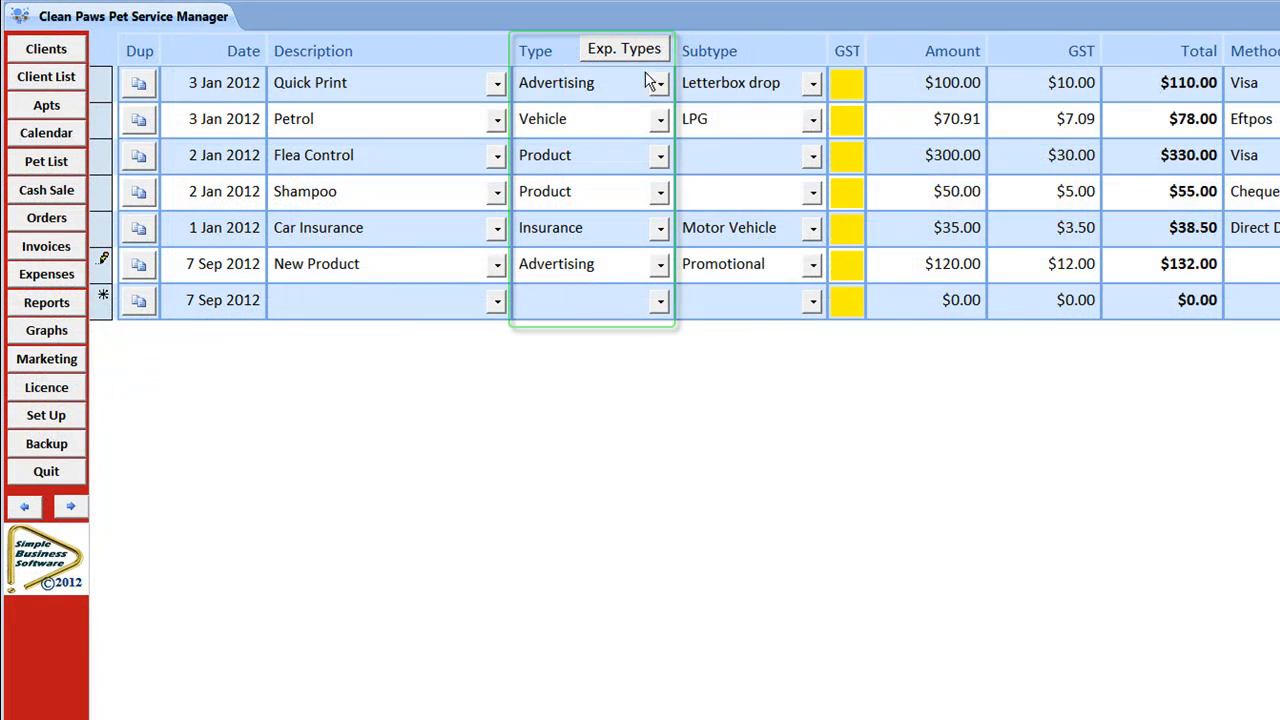
pyautogui.click(623, 48)
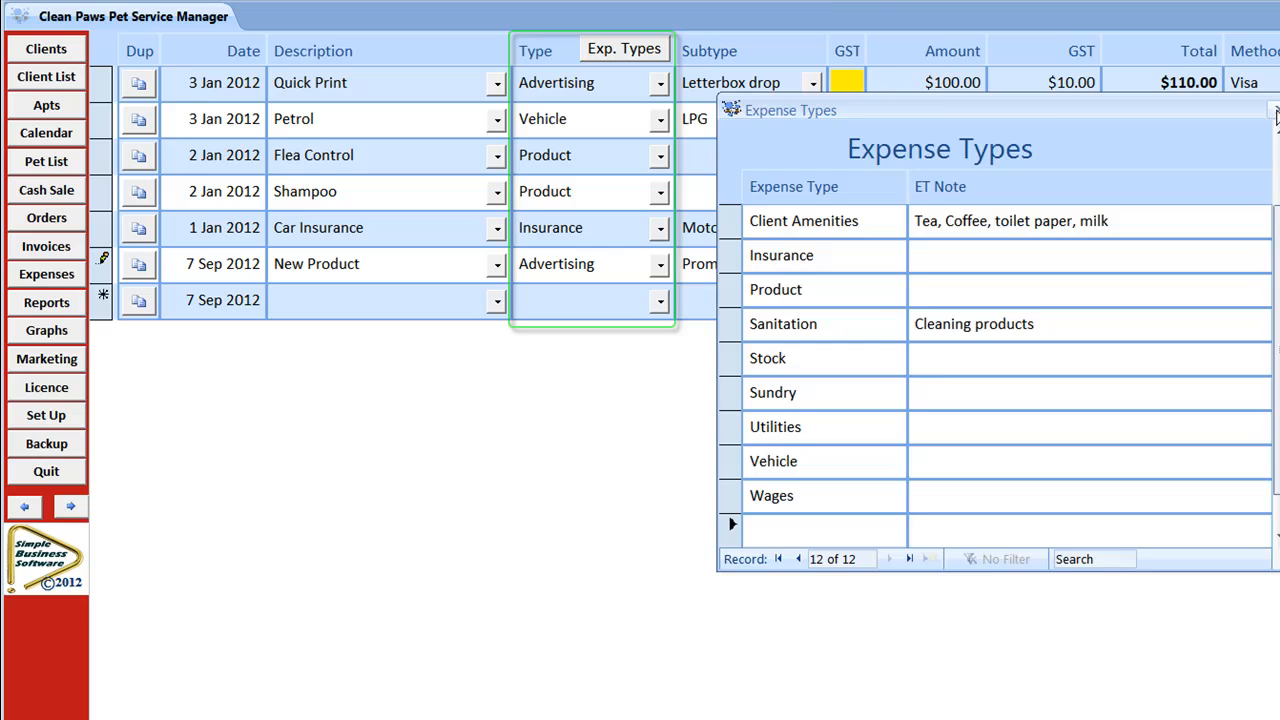
pyautogui.click(1272, 110)
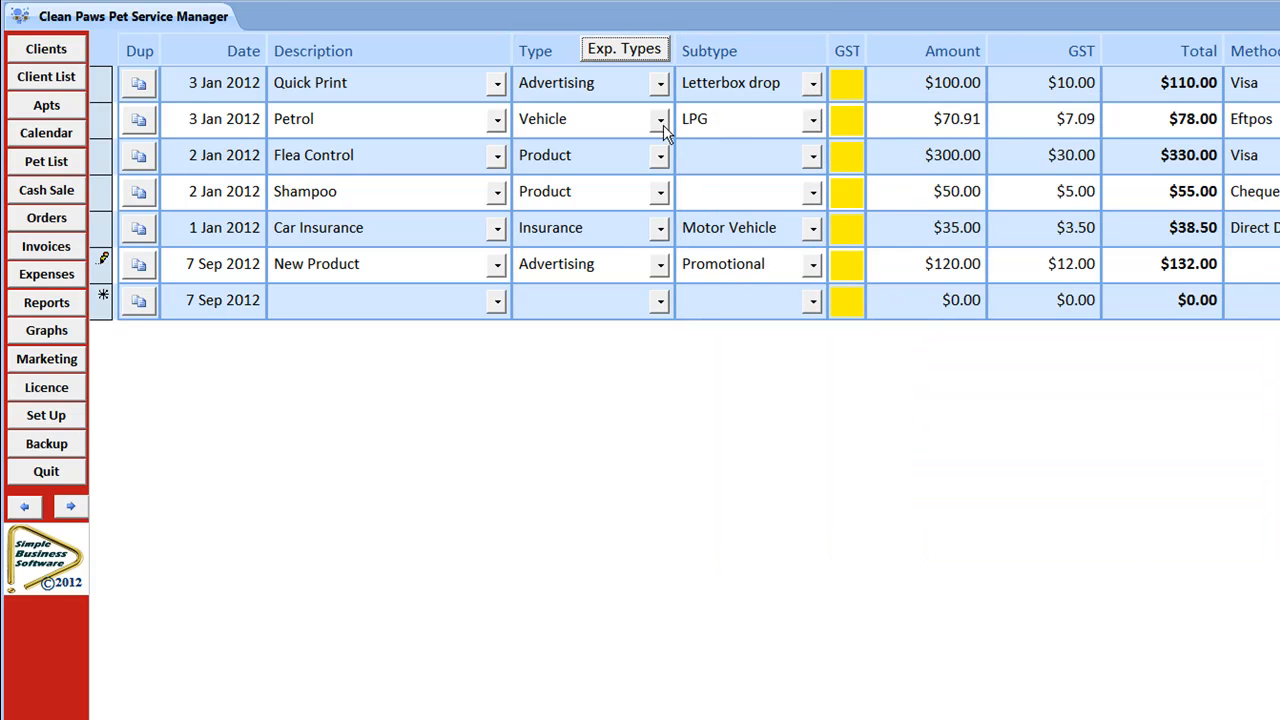
# Step: Check the Petrol expense type and Flea Control subtype choices, then open Reports
pyautogui.click(659, 119)
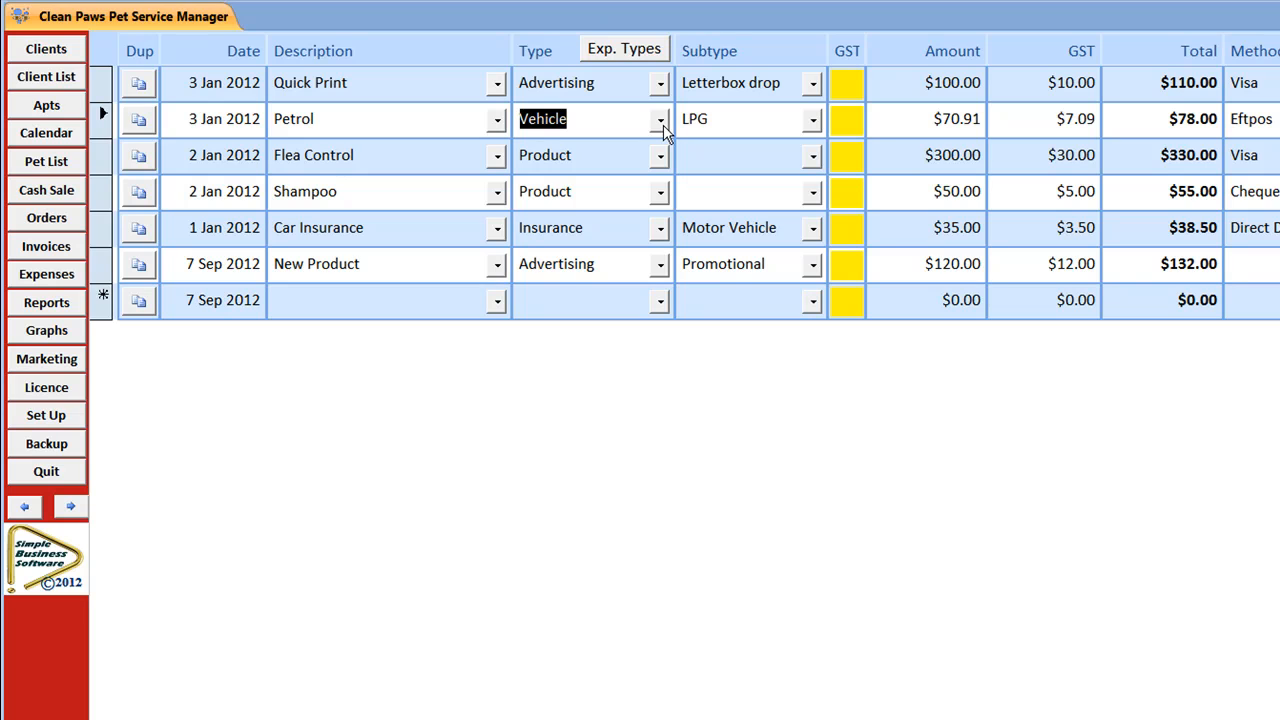
pyautogui.click(812, 155)
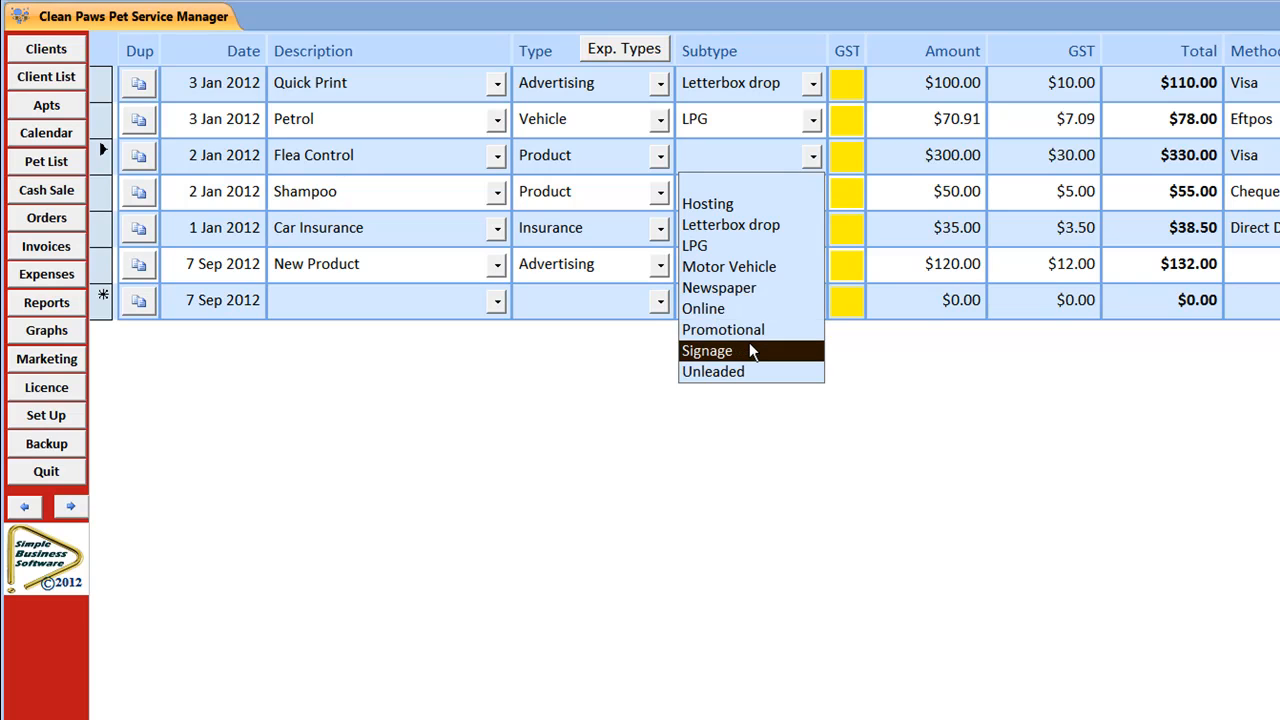
pyautogui.click(46, 330)
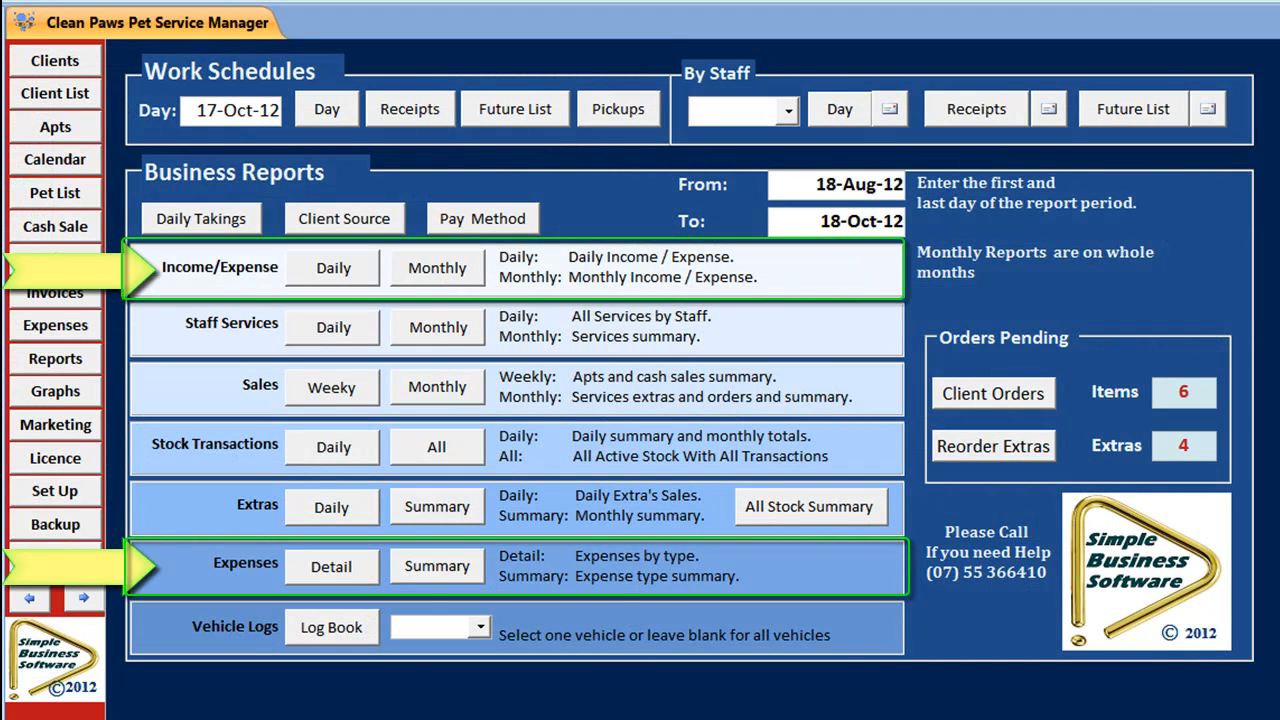
# Step: Open the Monthly Income/Expense report covering January–July 2012
pyautogui.click(437, 267)
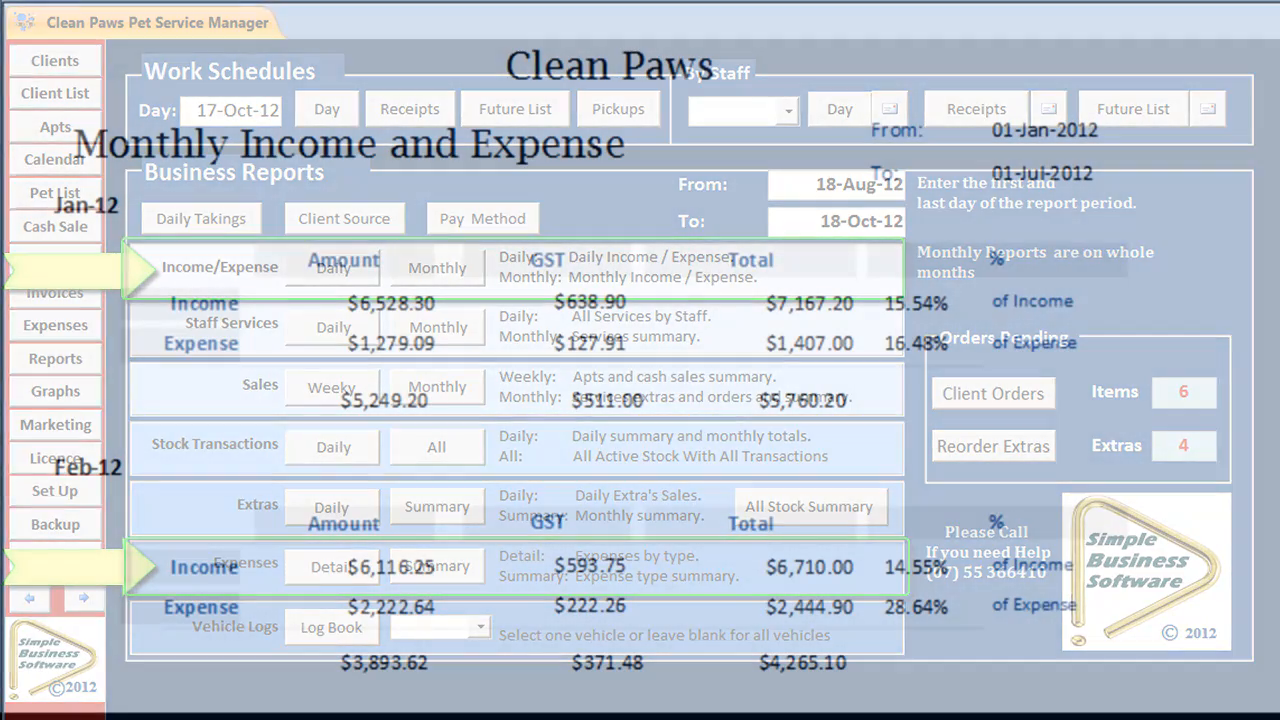
pyautogui.click(436, 267)
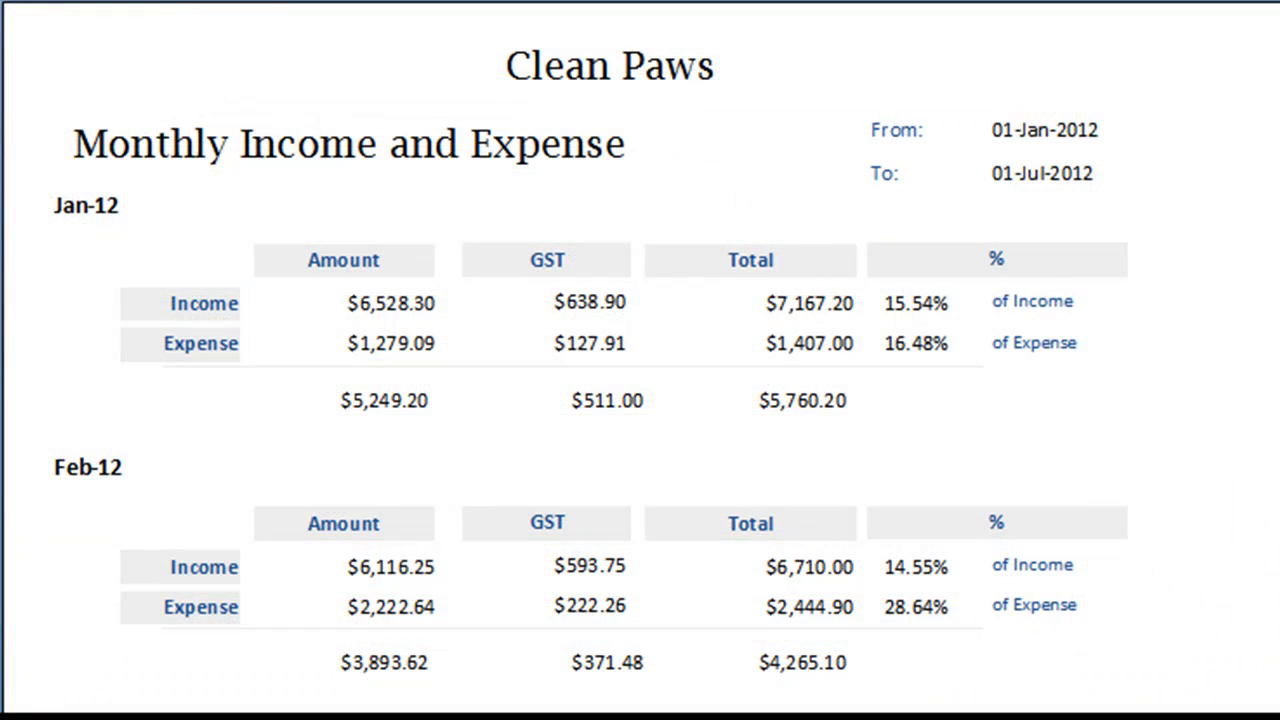